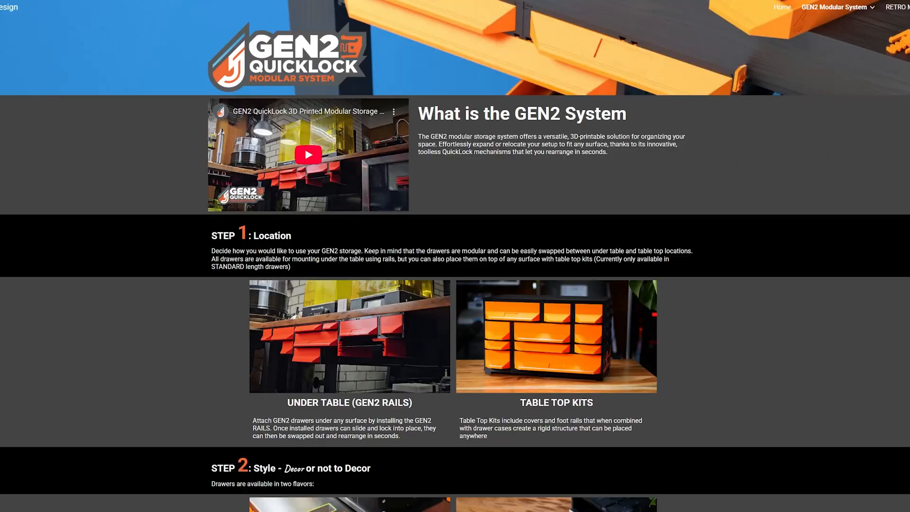
Step: Scroll the GEN2 homepage past Steps 1 and 2 to the drawer sizes and assembly videos
scroll("down", 3)
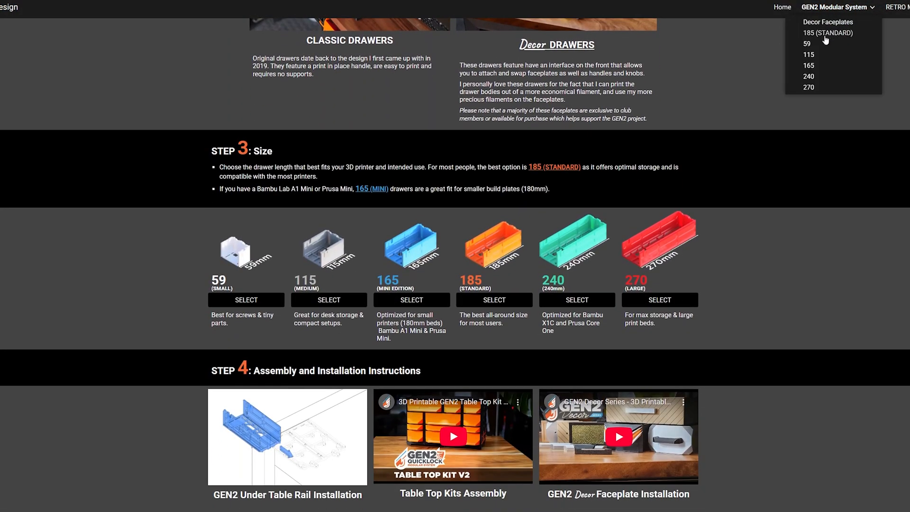
scroll("down", 3)
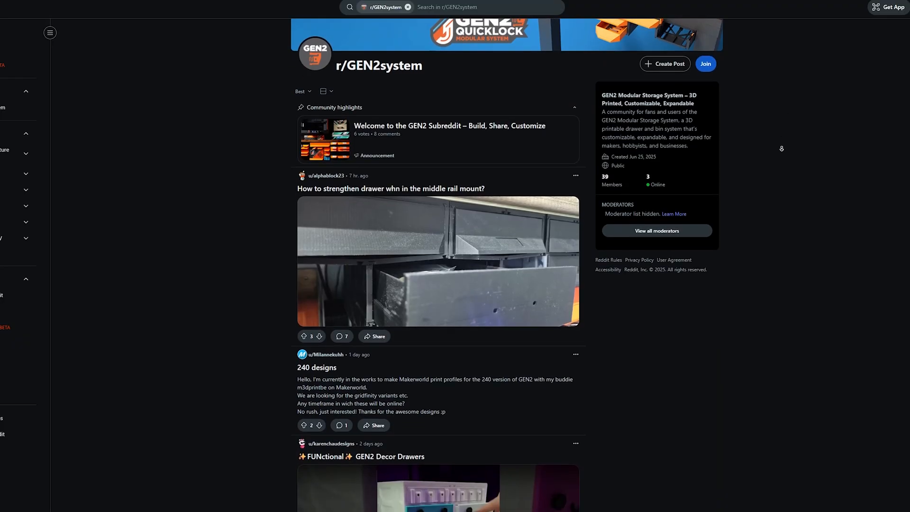
Step: Open the 'Welcome to the GEN2 Subreddit – Build, Share, Customize' post and scroll to its comments
scroll("down", 3)
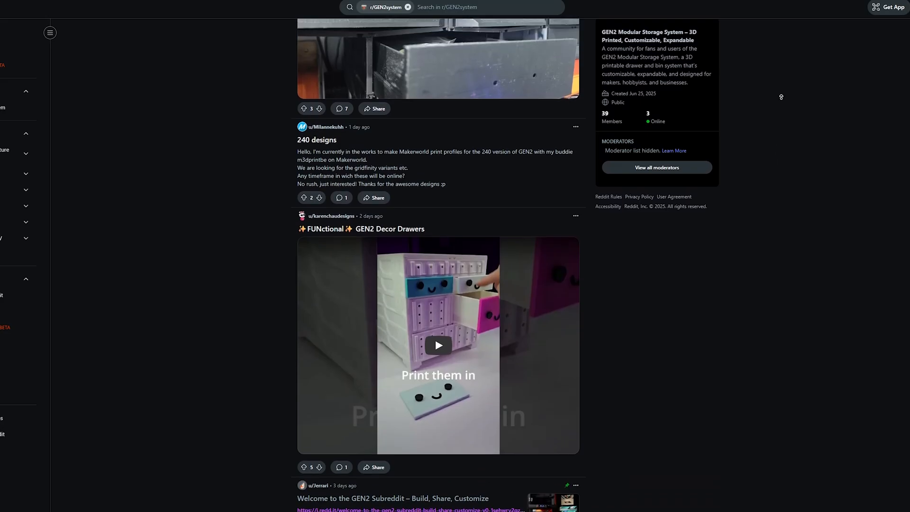
left_click(392, 498)
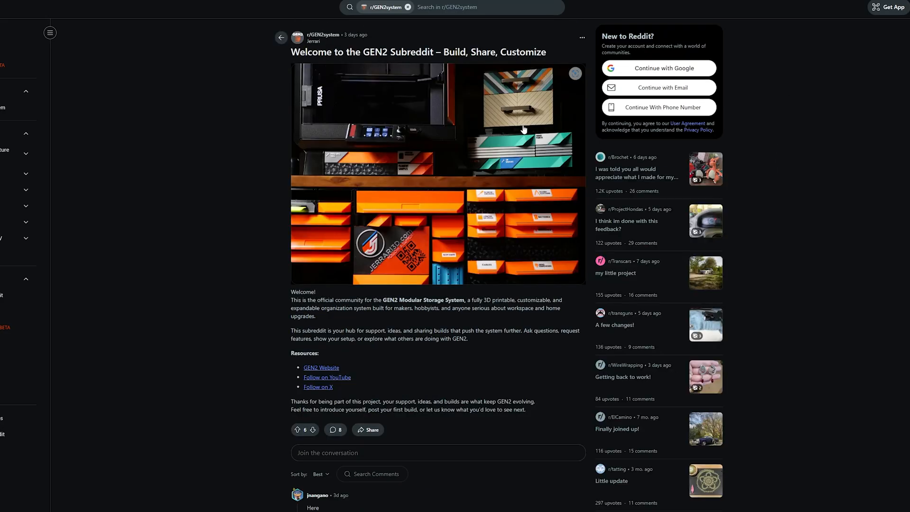
scroll("down", 3)
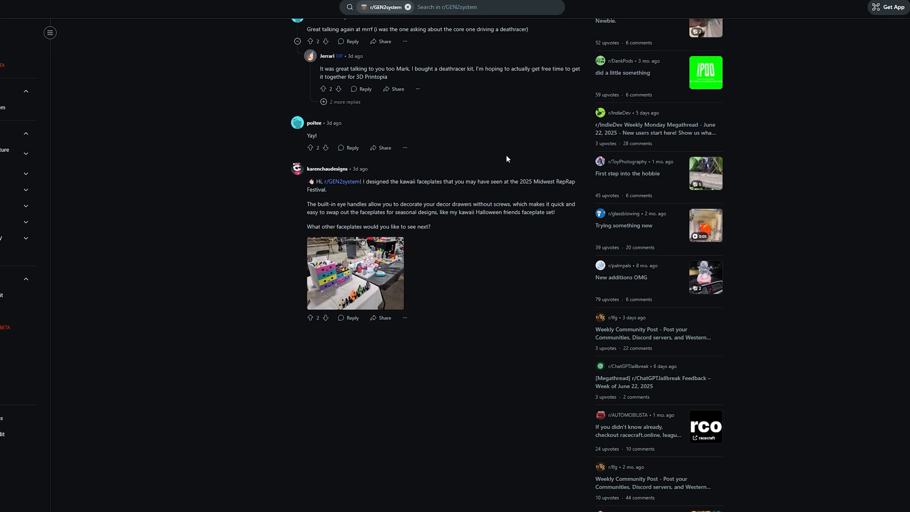